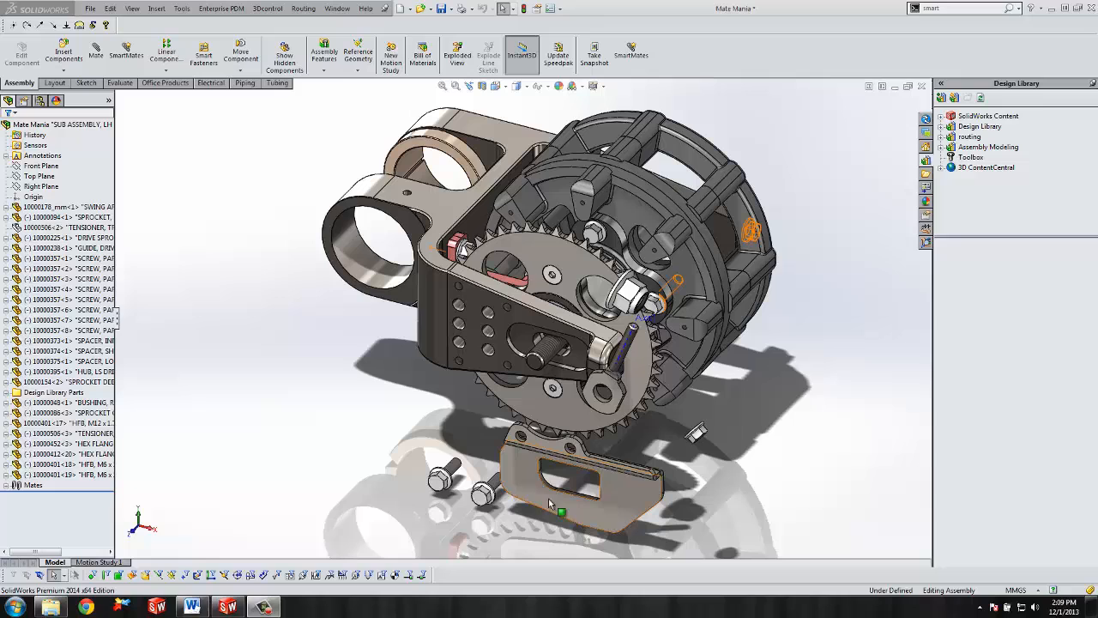
# Zoom in on the guide plate and the two loose bolts below the sprocket.
pyautogui.scroll(3)
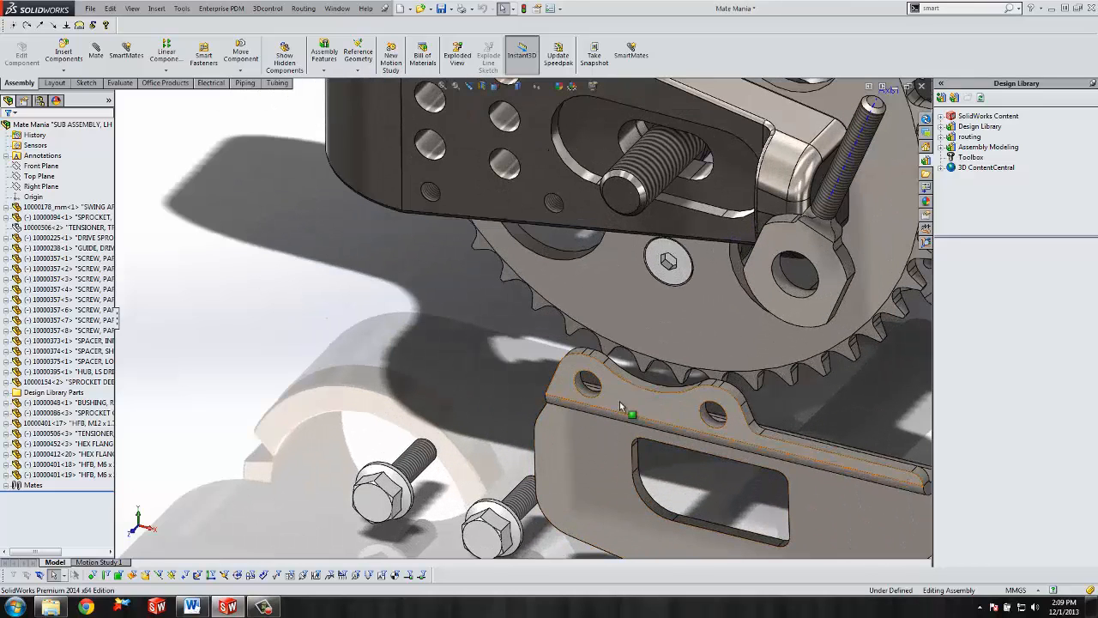
pyautogui.click(591, 385)
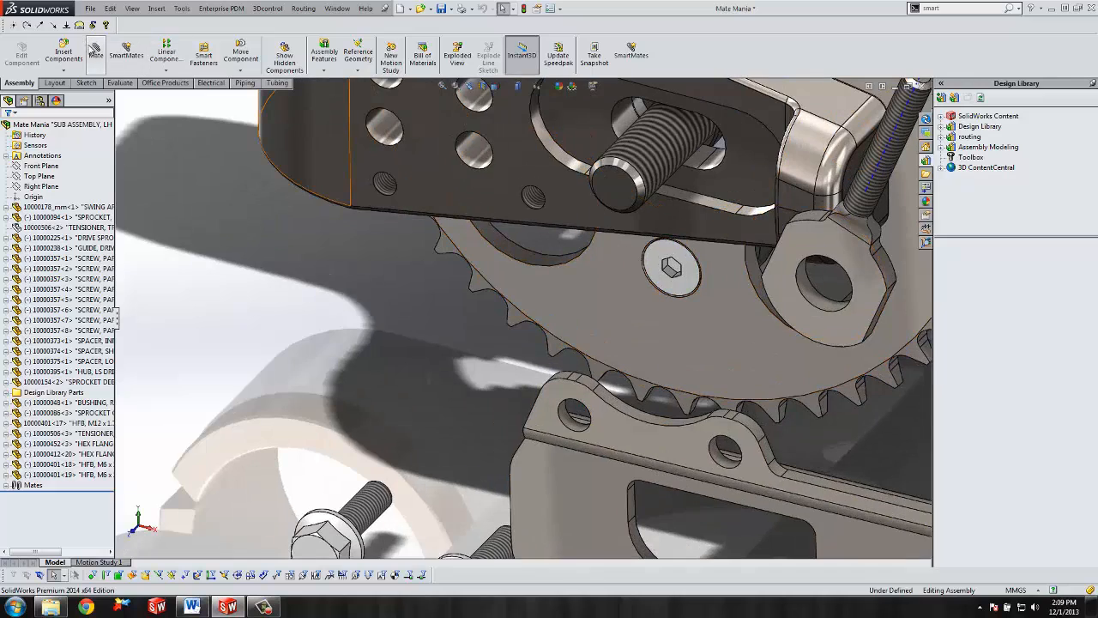
# Mate both plate holes Concentric to the bracket holes and the plate face Coincident to the bracket.
pyautogui.click(97, 51)
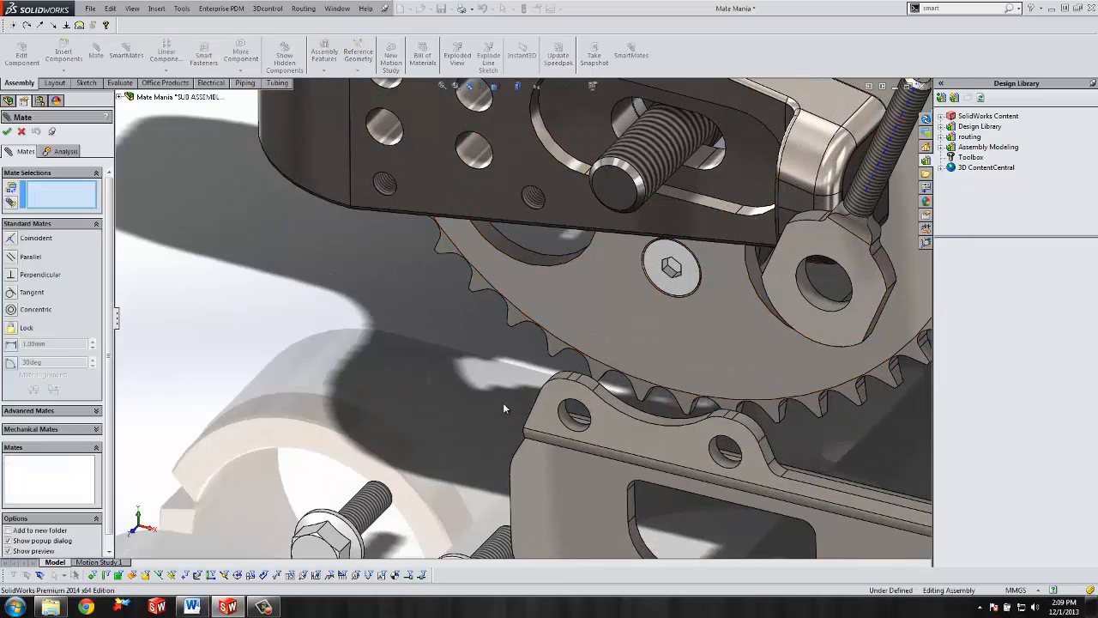
pyautogui.moveTo(573, 425)
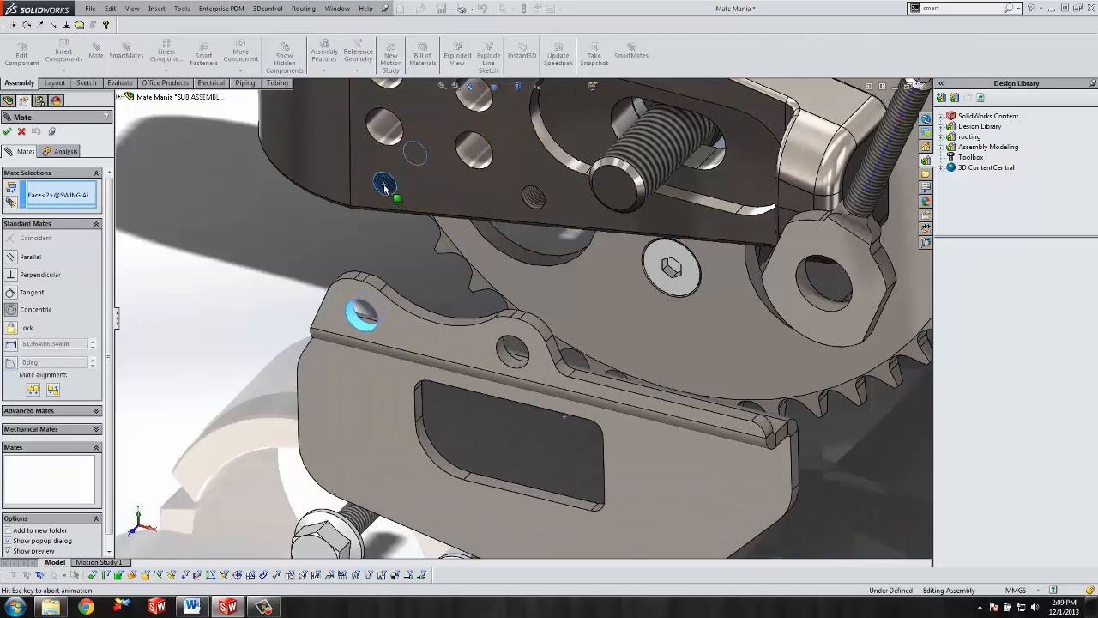
pyautogui.click(398, 198)
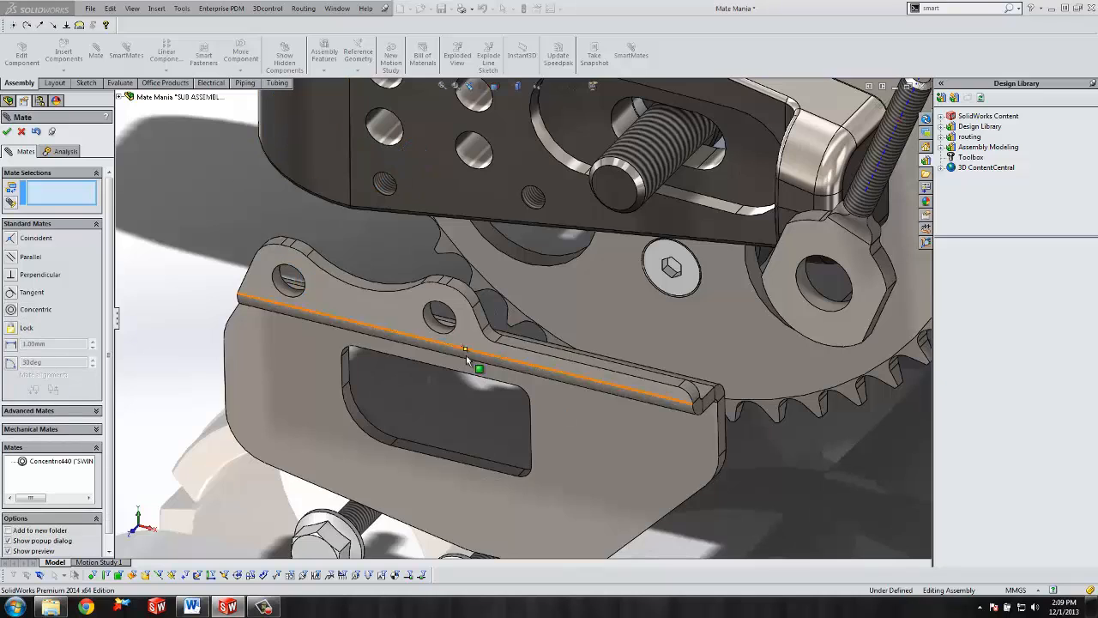
pyautogui.click(439, 319)
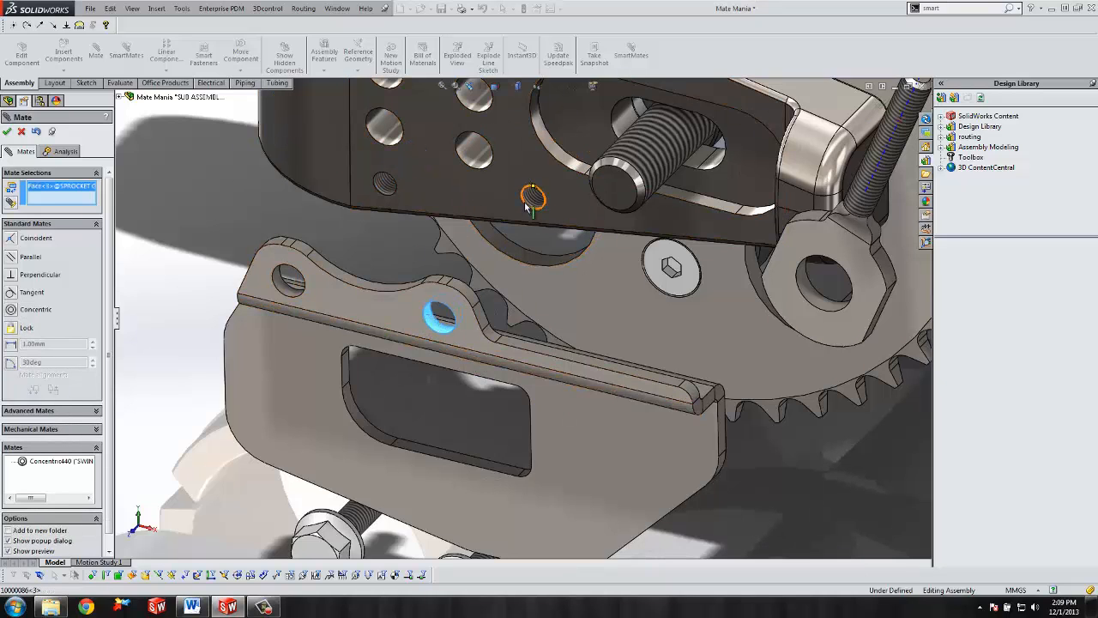
pyautogui.click(532, 195)
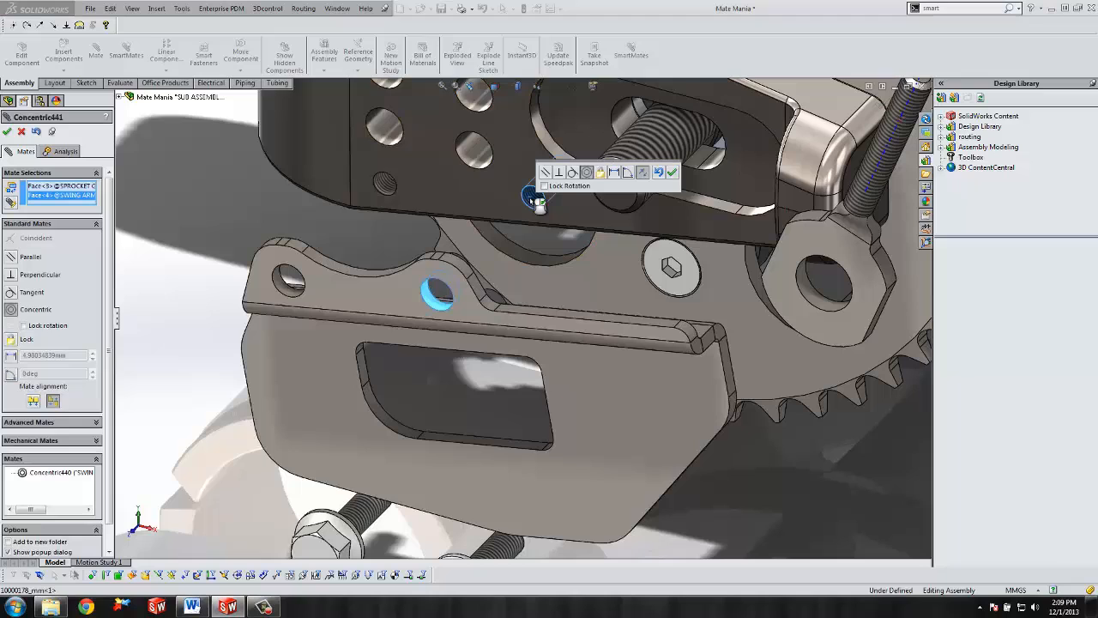
pyautogui.click(673, 172)
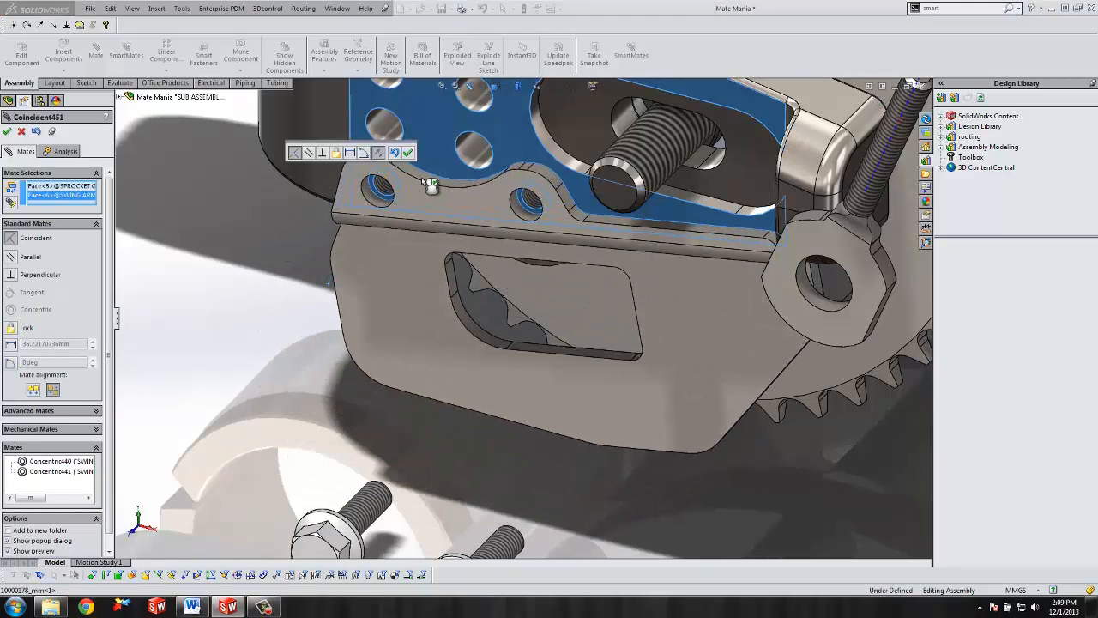
pyautogui.click(409, 153)
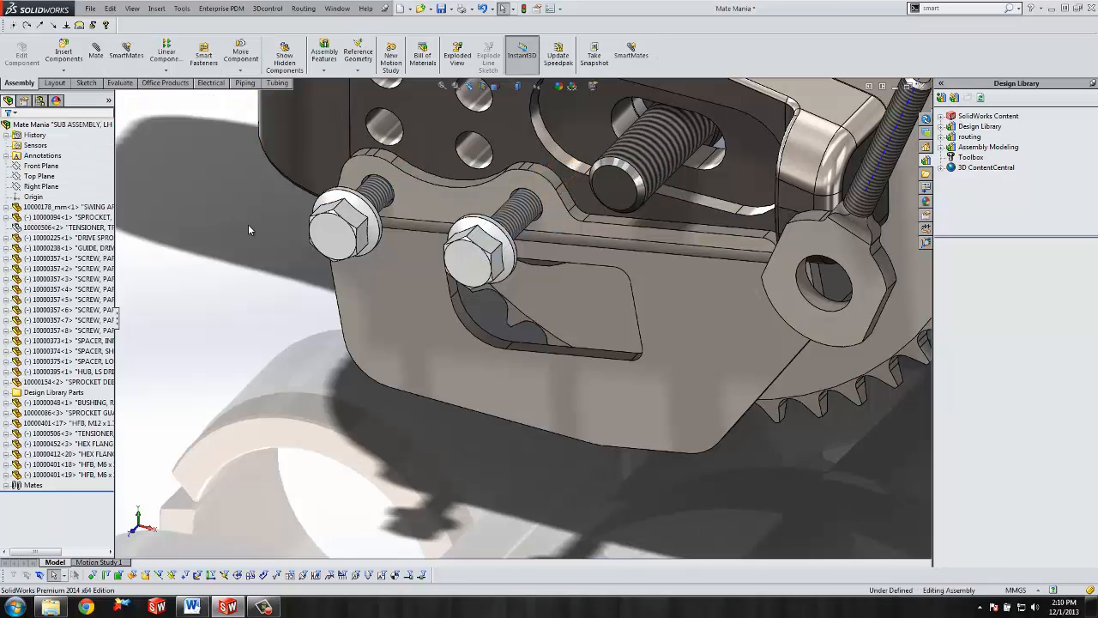
pyautogui.moveTo(334, 227)
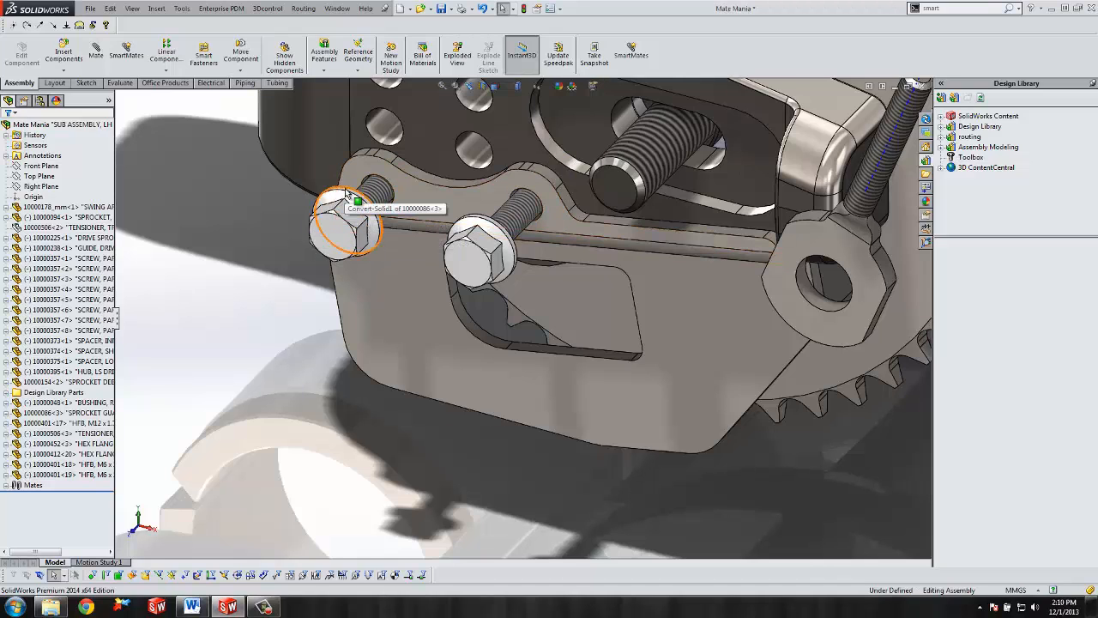
# Insert both bolts into their plate holes using SmartMates on the bolt edges.
pyautogui.click(343, 220)
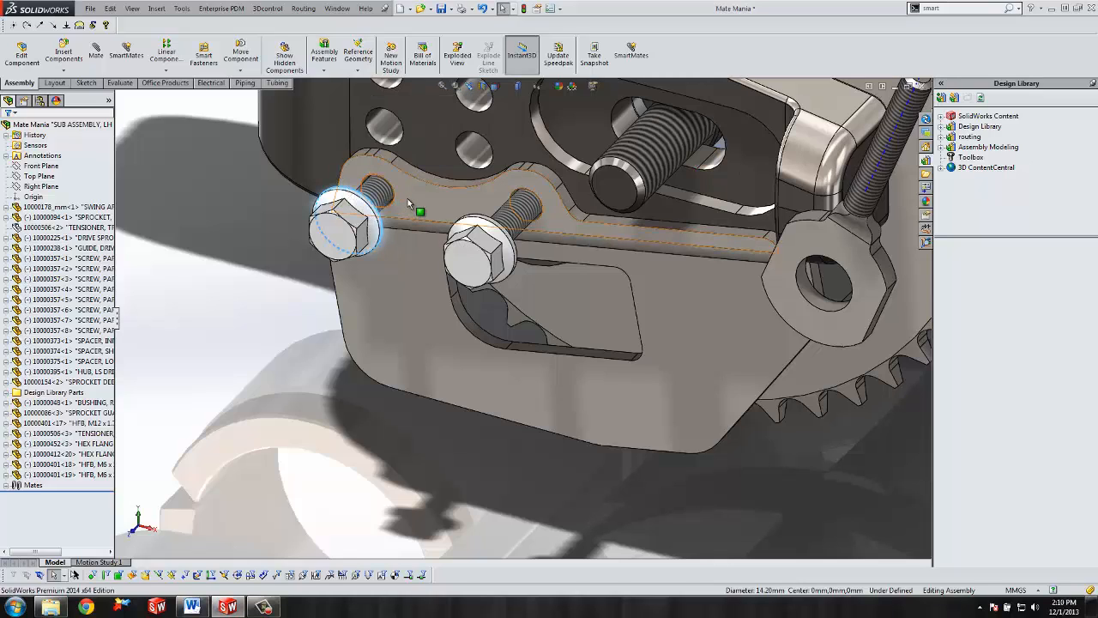
pyautogui.click(420, 180)
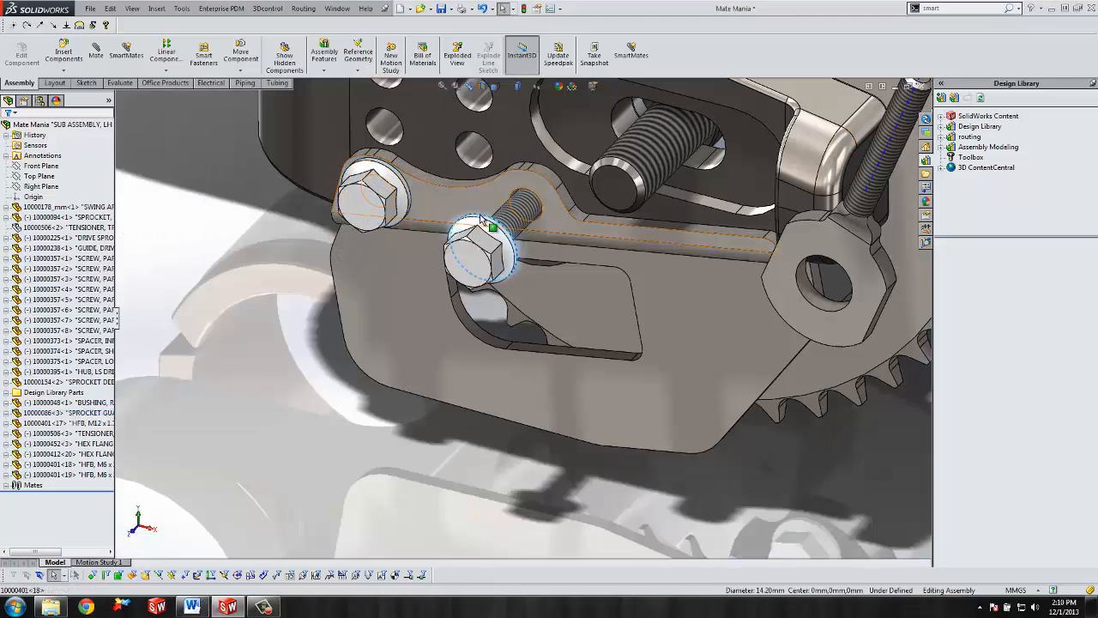
pyautogui.click(558, 219)
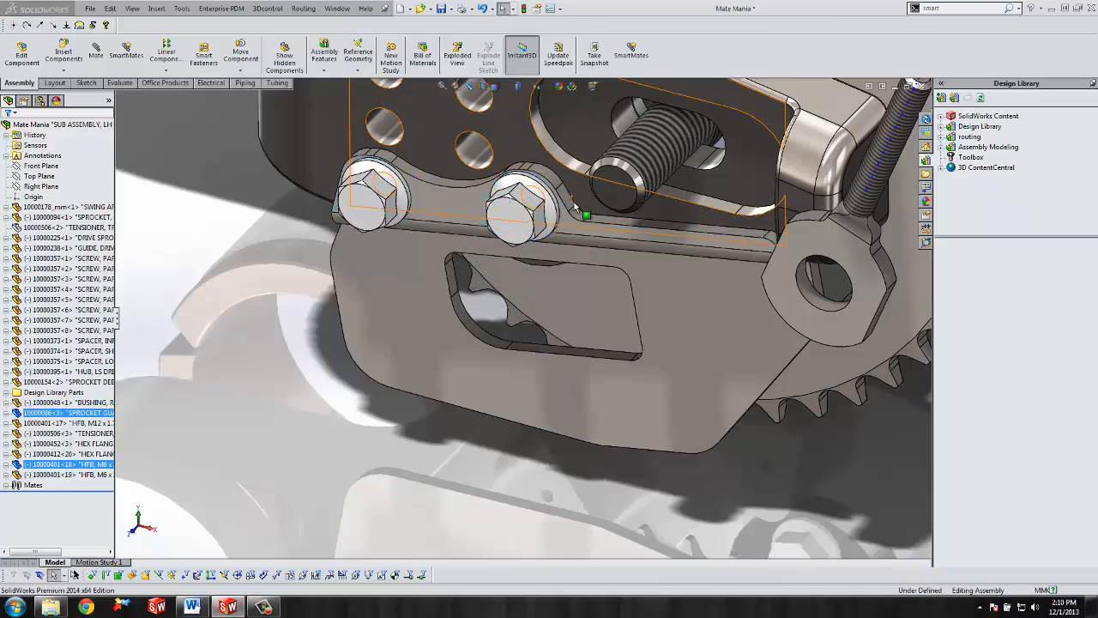
# Mate the tensioner screw Concentric to the bracket end hole and select the stud face and its slot.
pyautogui.click(96, 52)
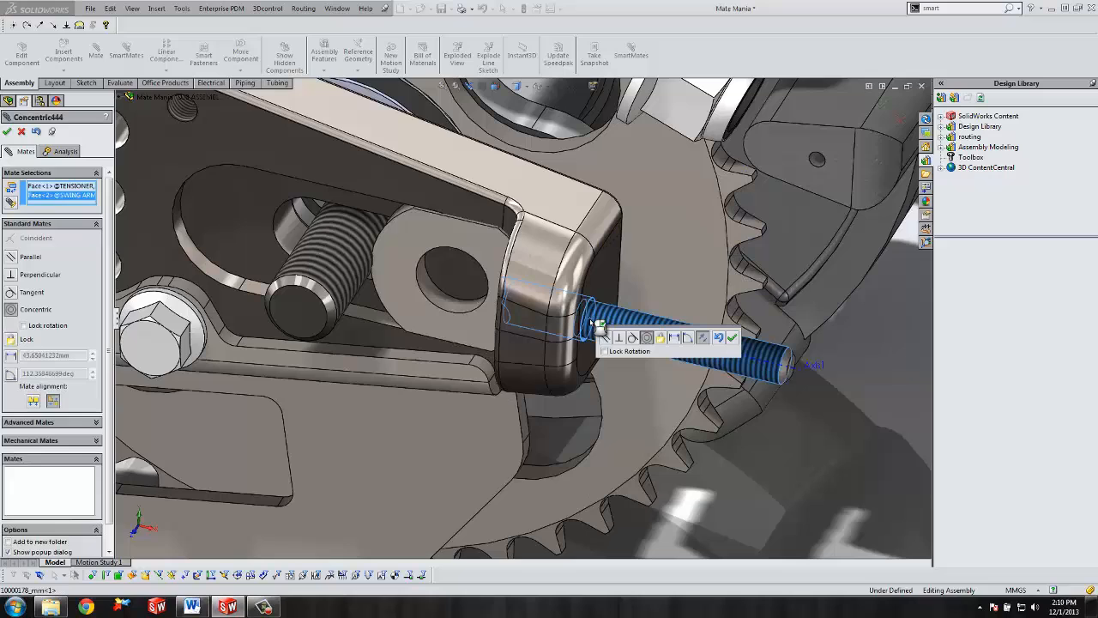
pyautogui.click(733, 336)
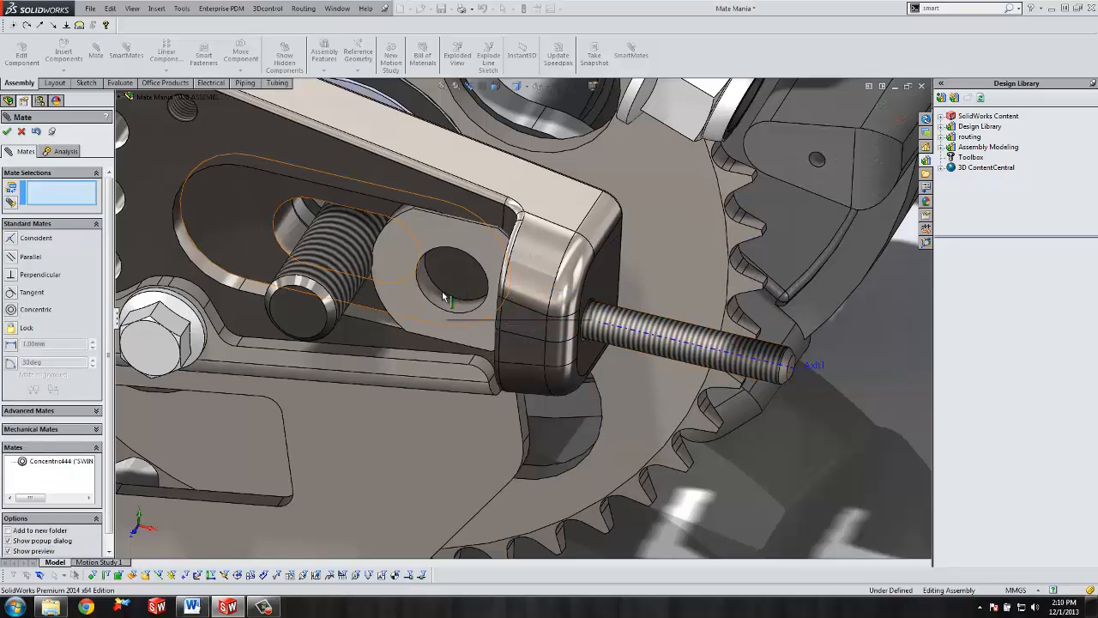
pyautogui.click(309, 266)
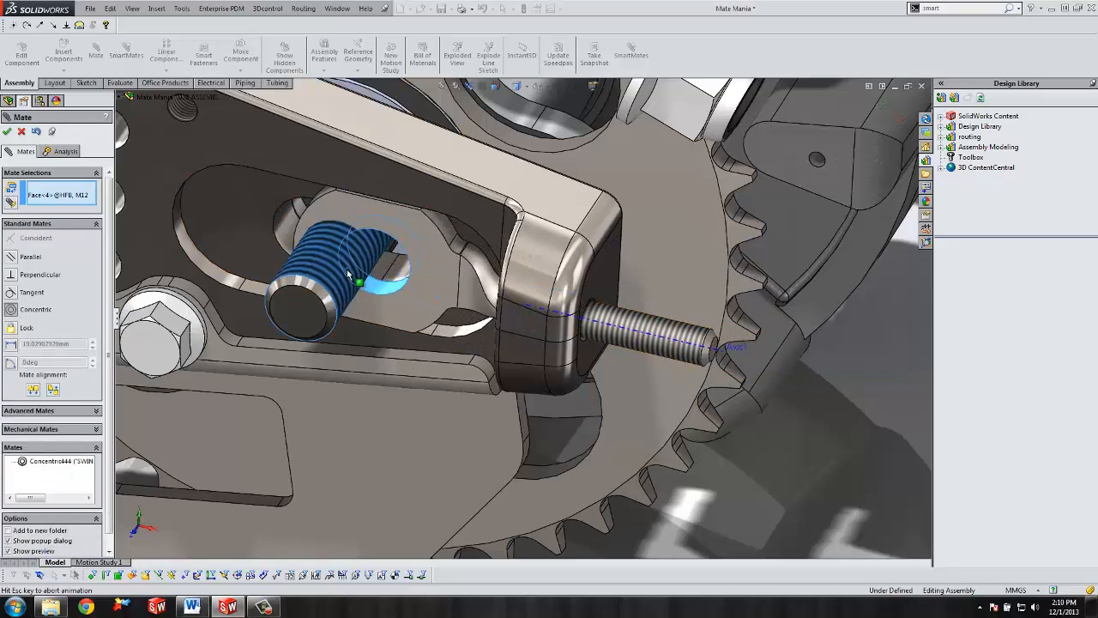
pyautogui.click(7, 130)
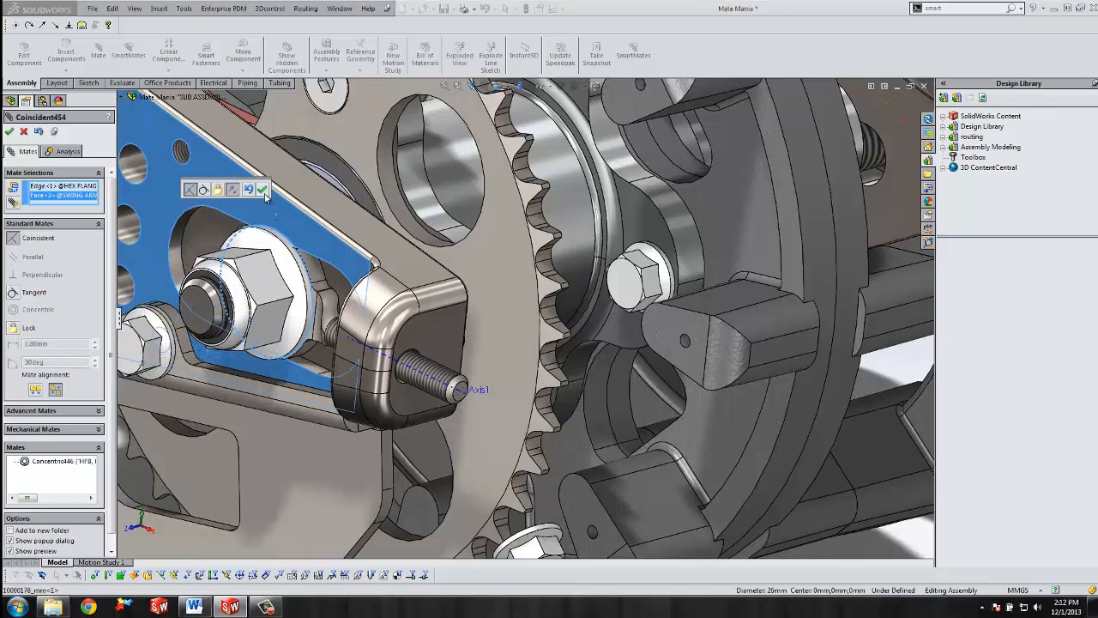
# Add a Concentric mate with Lock Rotation for the screw and seat its head Coincident on the bracket face.
pyautogui.click(262, 189)
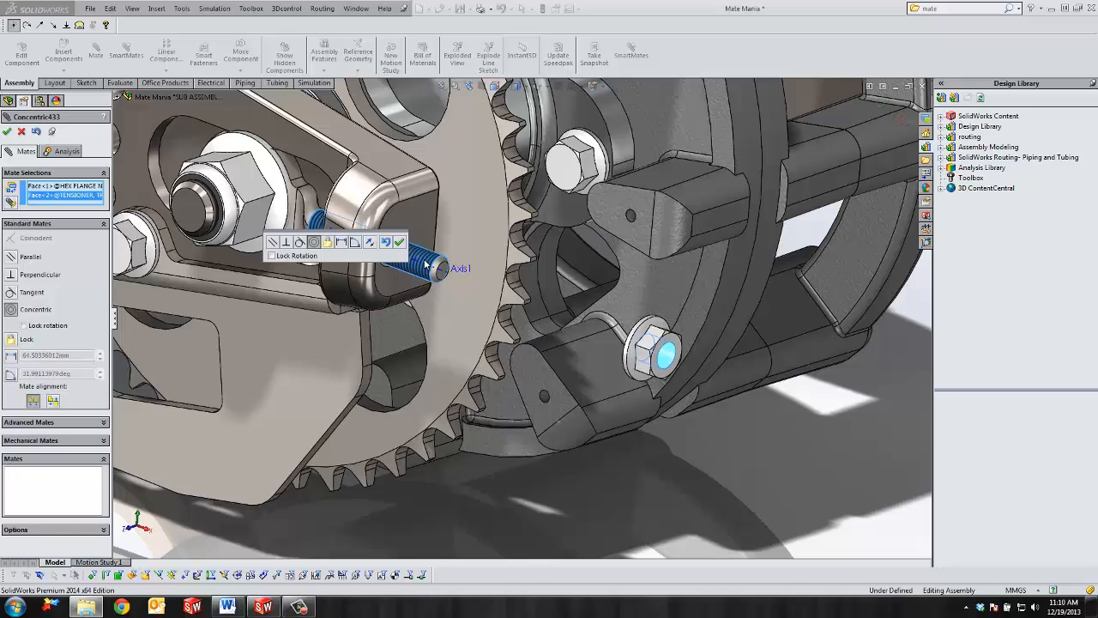
pyautogui.moveTo(391, 240)
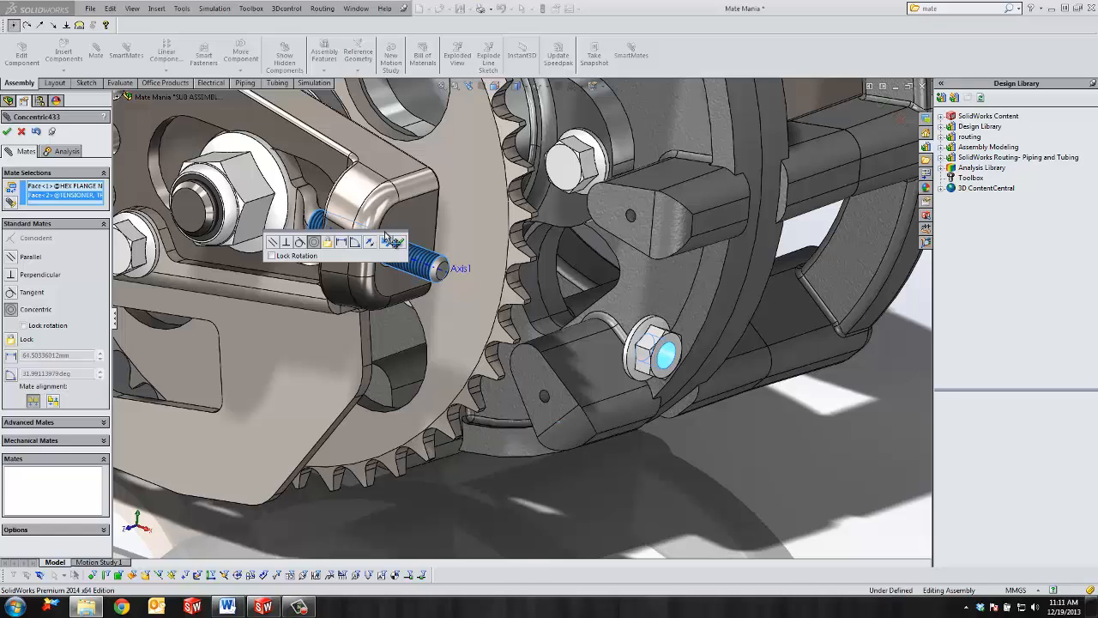
pyautogui.click(271, 256)
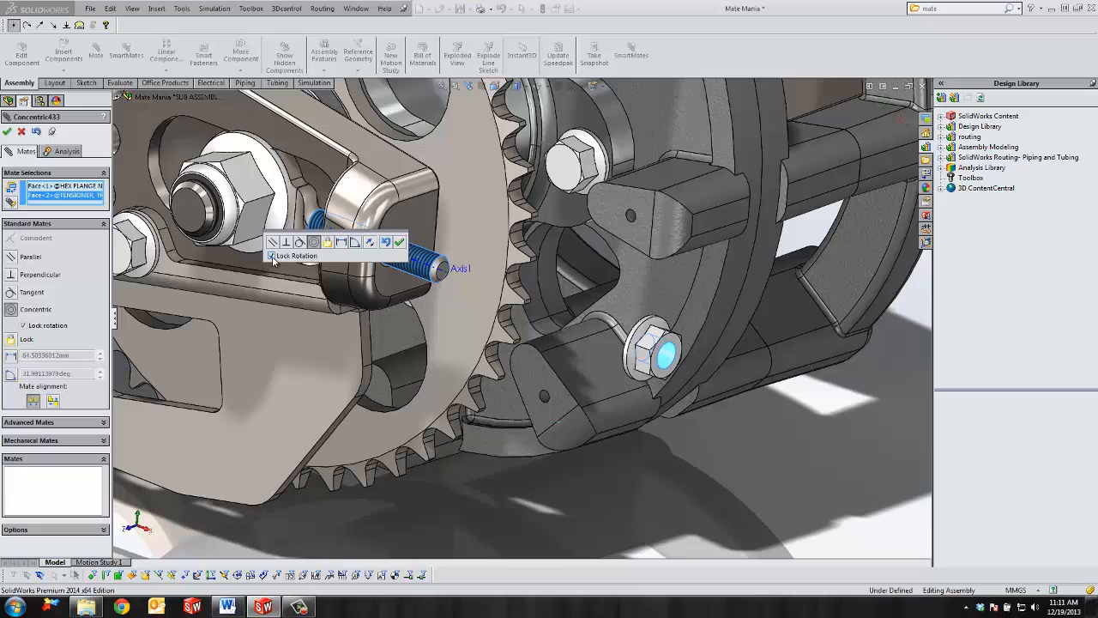
pyautogui.click(398, 241)
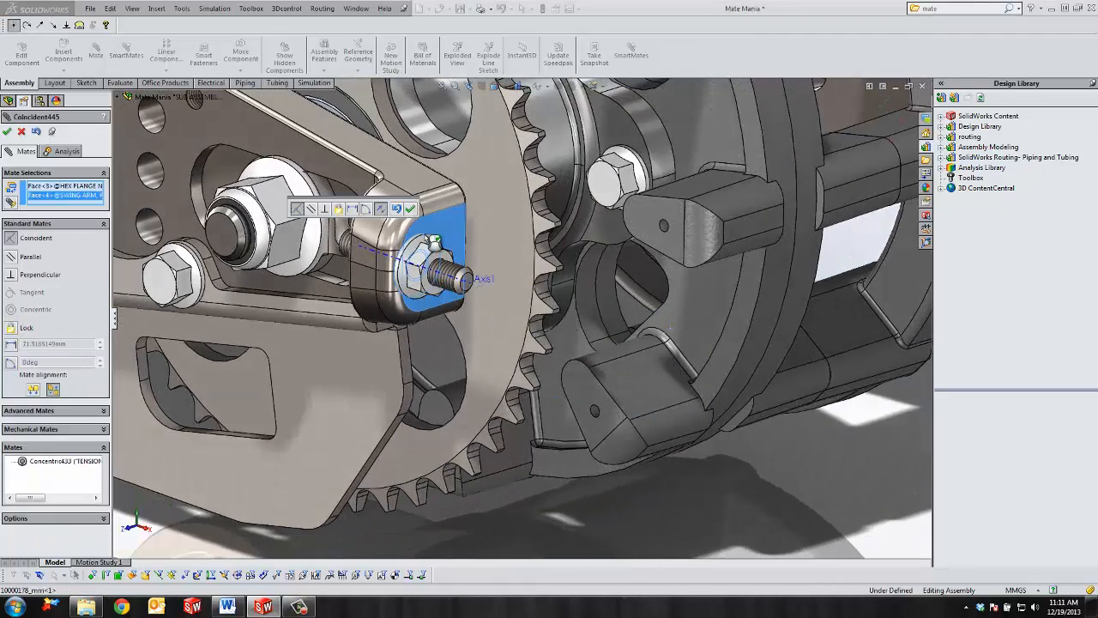
pyautogui.click(409, 209)
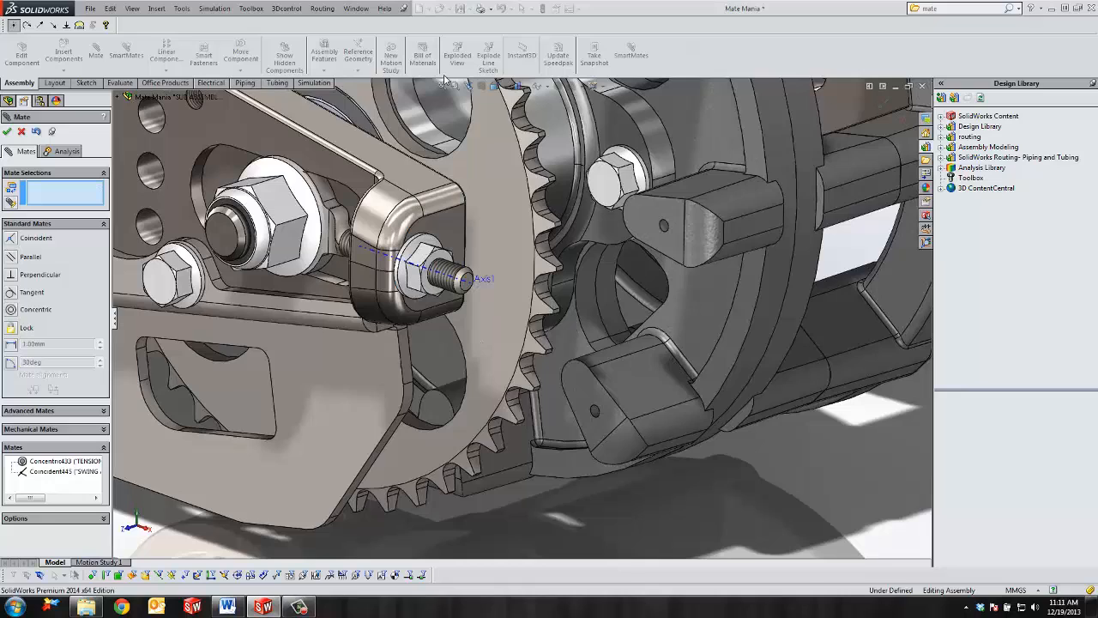
# Zoom to fit so the whole tensioner assembly fills the window.
pyautogui.click(443, 86)
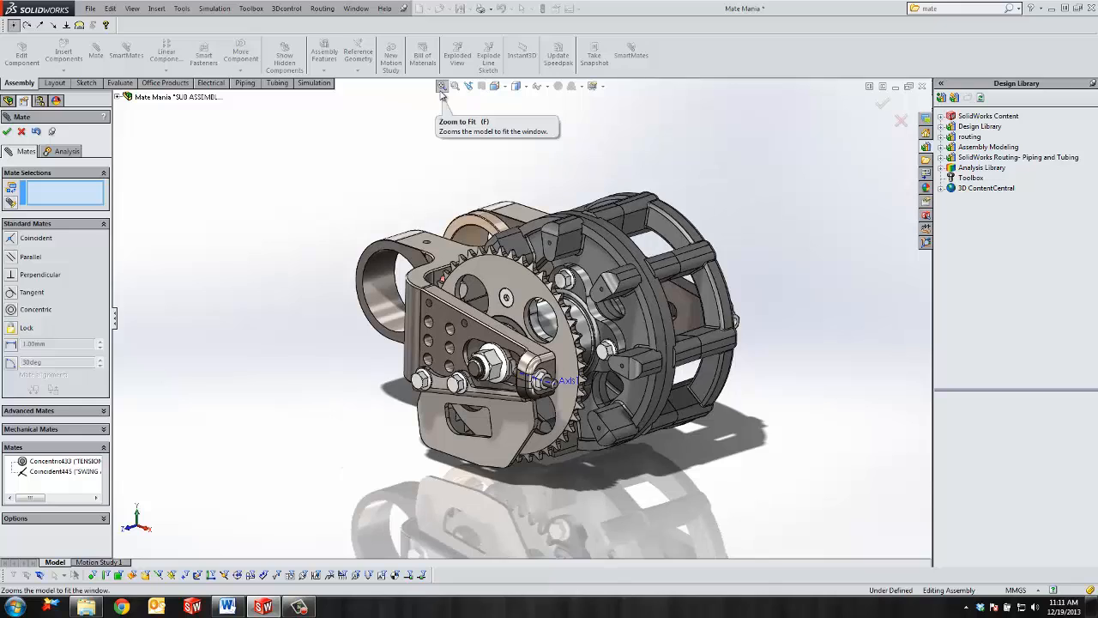
pyautogui.moveTo(438, 122)
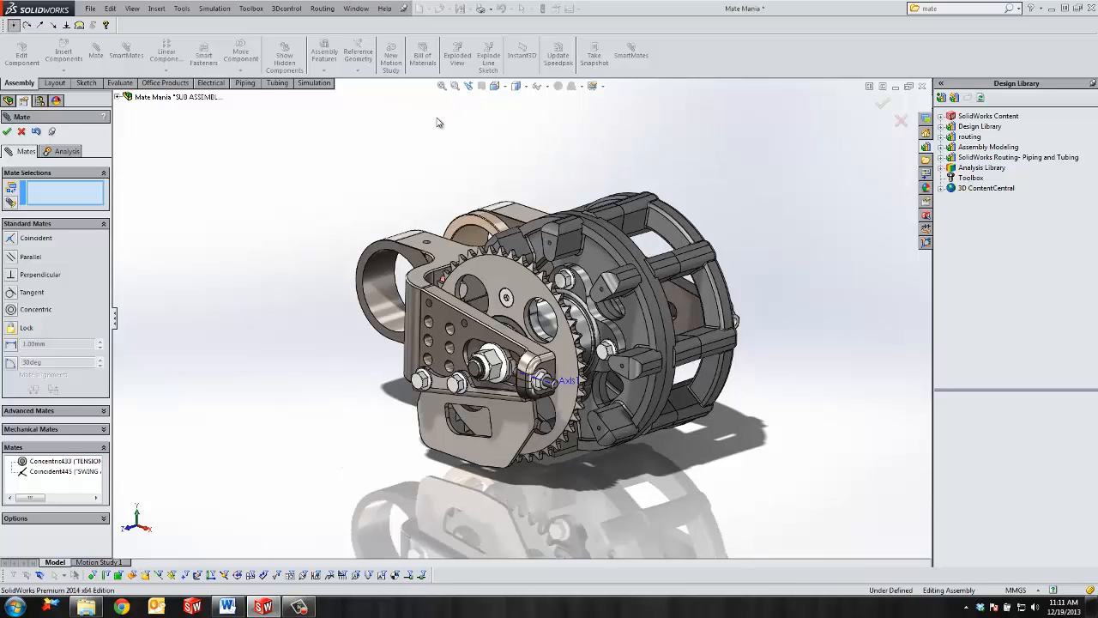